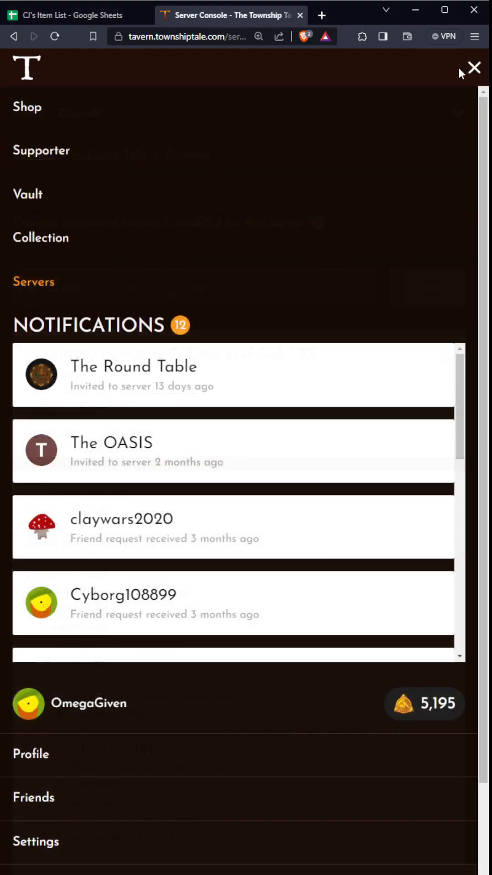
# - Close the navigation overlay to reveal the A King's Tale server console page
pyautogui.click(473, 68)
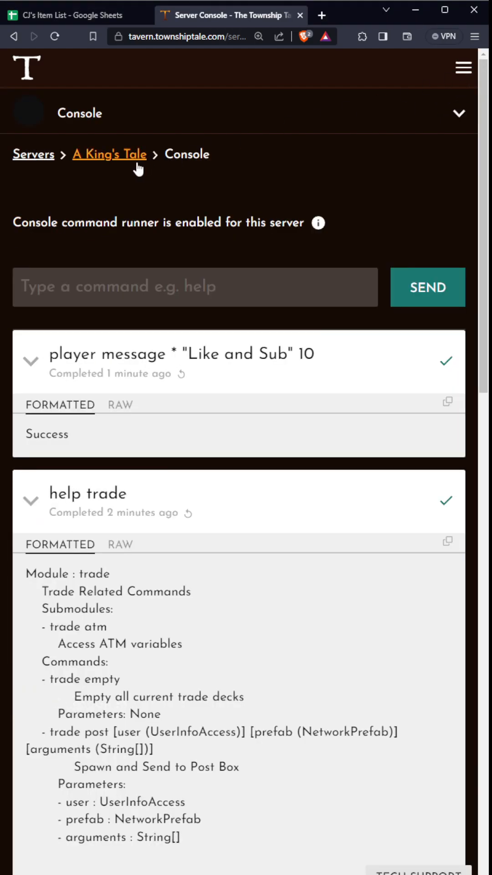
pyautogui.click(462, 68)
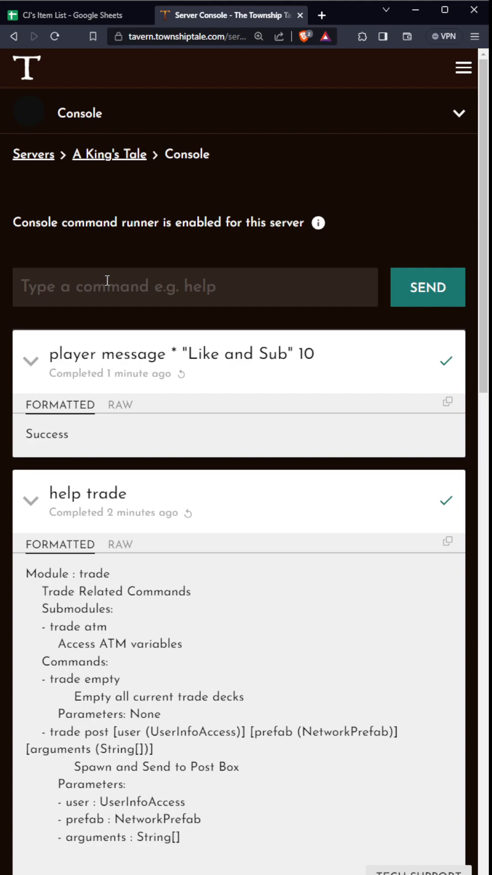
pyautogui.moveTo(107, 280)
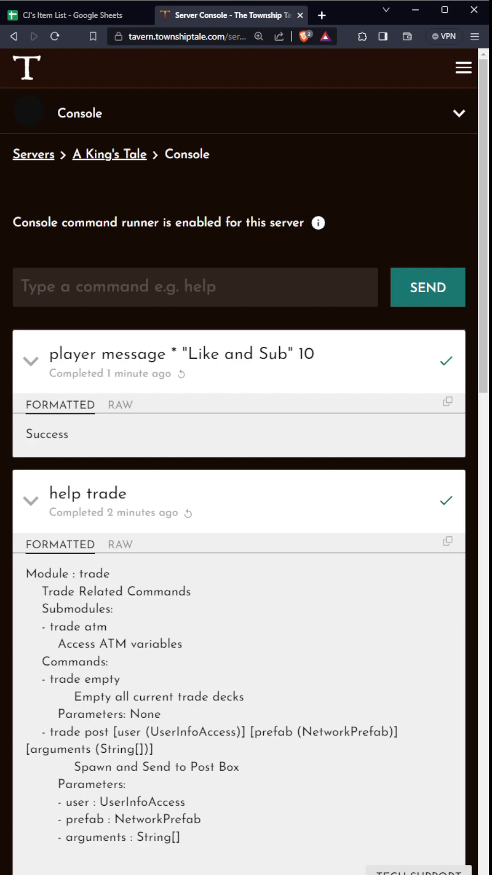
# - Send 'settings changesetting server DropAllOnDeath True' to the server
pyautogui.click(195, 287)
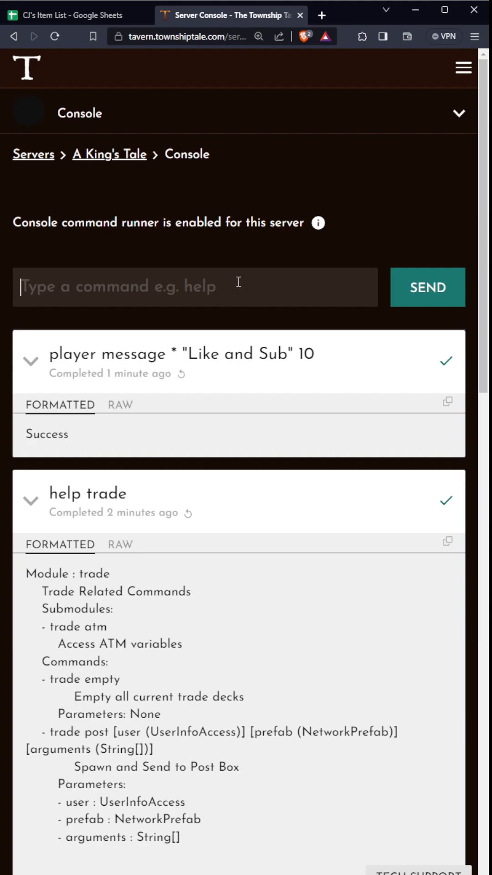
pyautogui.write('settings changesetting server')
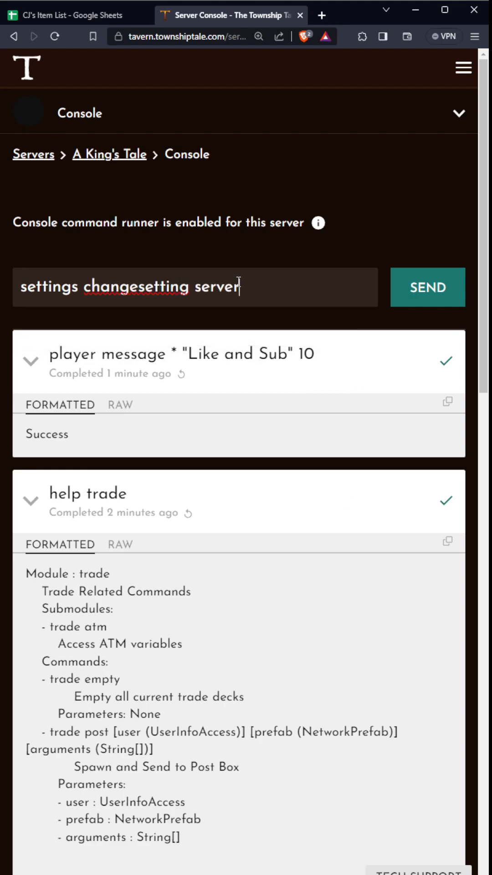
pyautogui.doubleClick(50, 286)
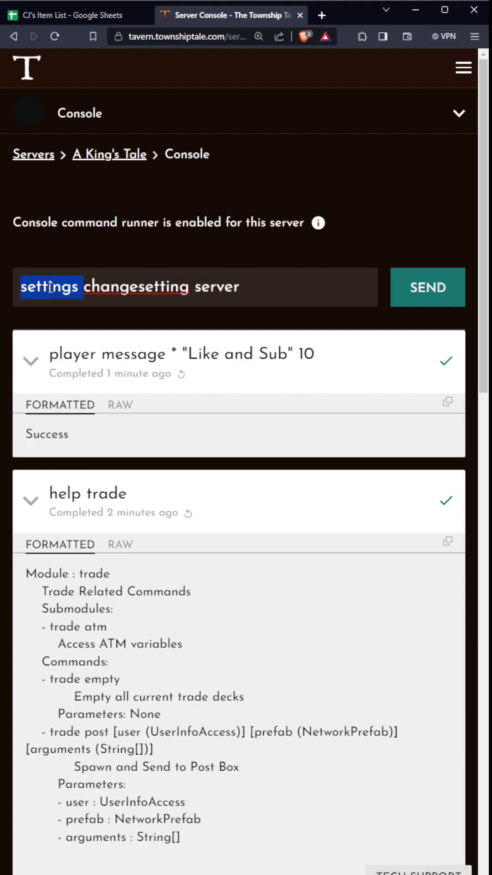
pyautogui.doubleClick(139, 286)
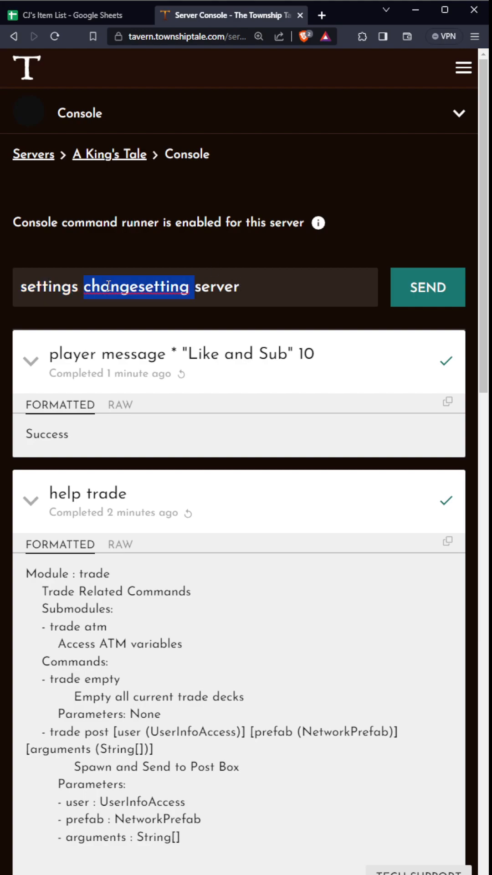
pyautogui.moveTo(267, 286)
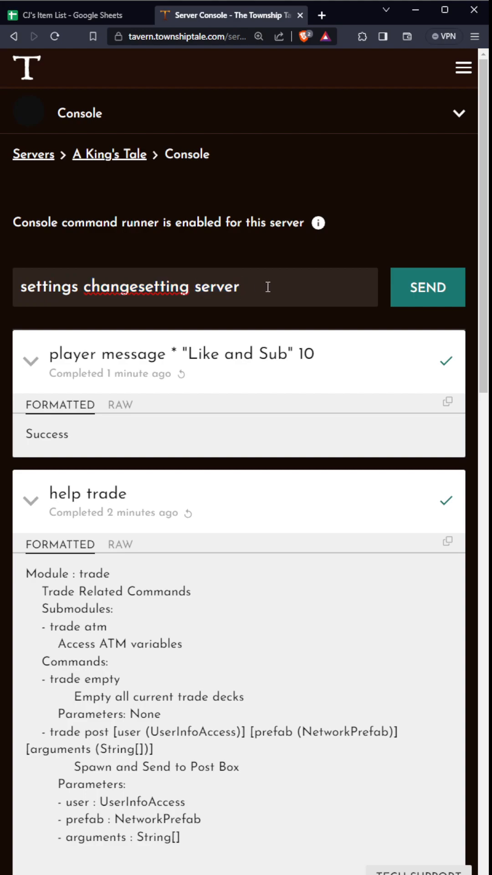
pyautogui.click(246, 287)
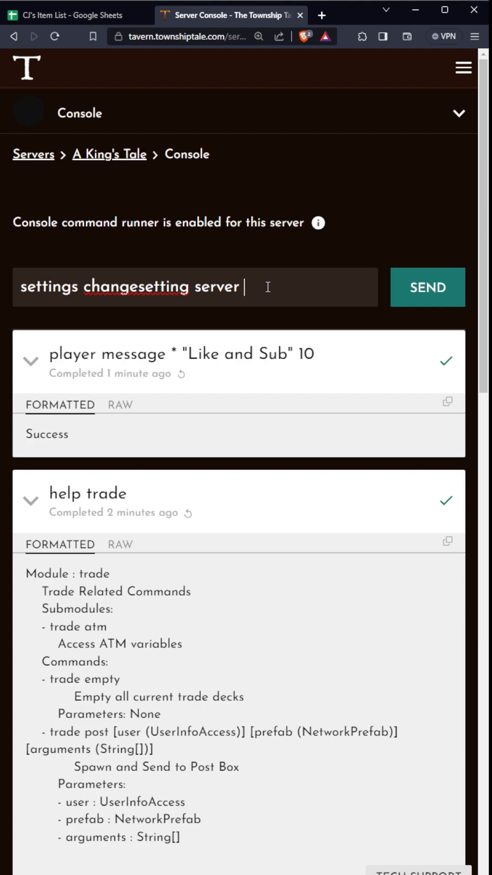
pyautogui.write('DropAl')
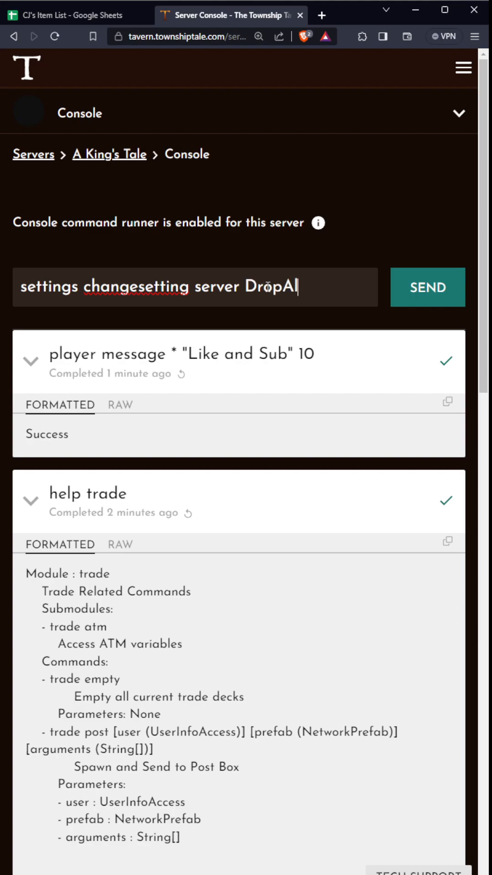
pyautogui.write('llOnDeath True')
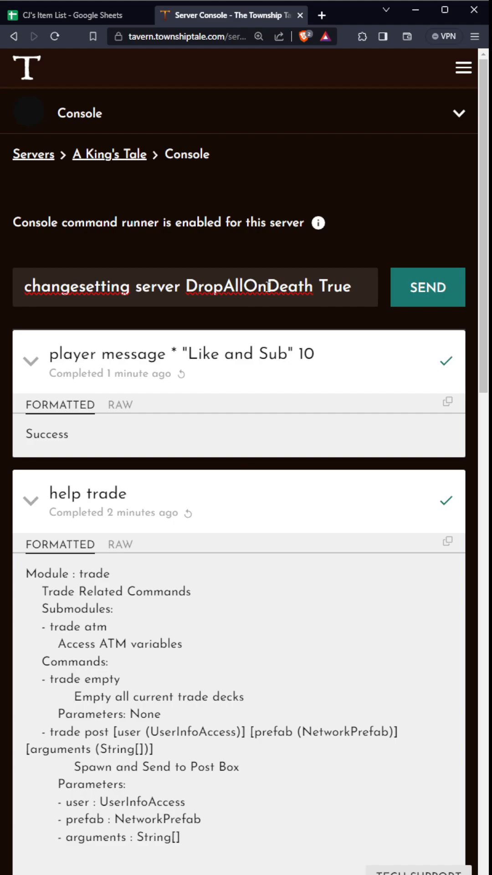
pyautogui.click(427, 286)
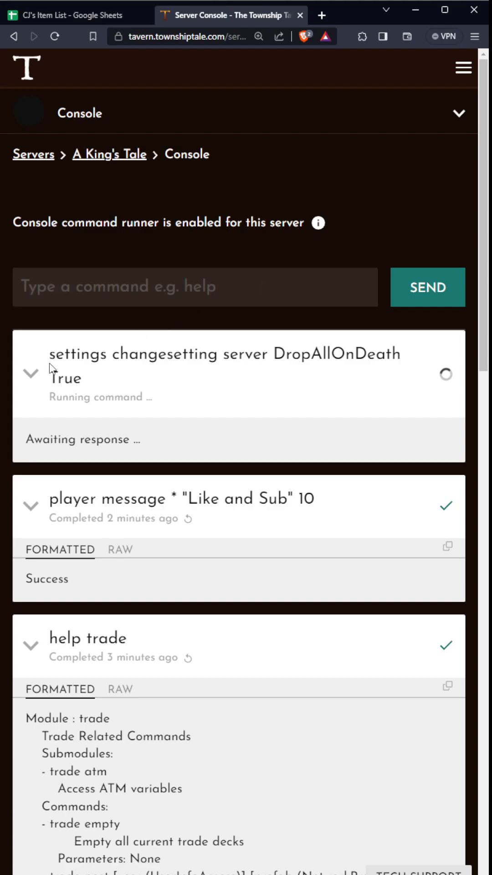
# - Confirm DropAllOnDeath reports Success and start a RespawnTimeSeconds changesetting command
pyautogui.moveTo(50, 354); pyautogui.dragTo(271, 354)
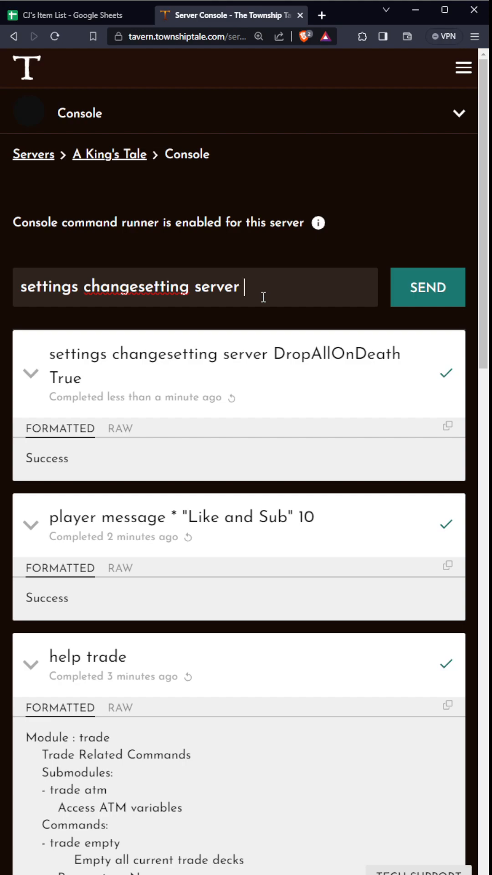
pyautogui.write('RespawnTimeSeconds')
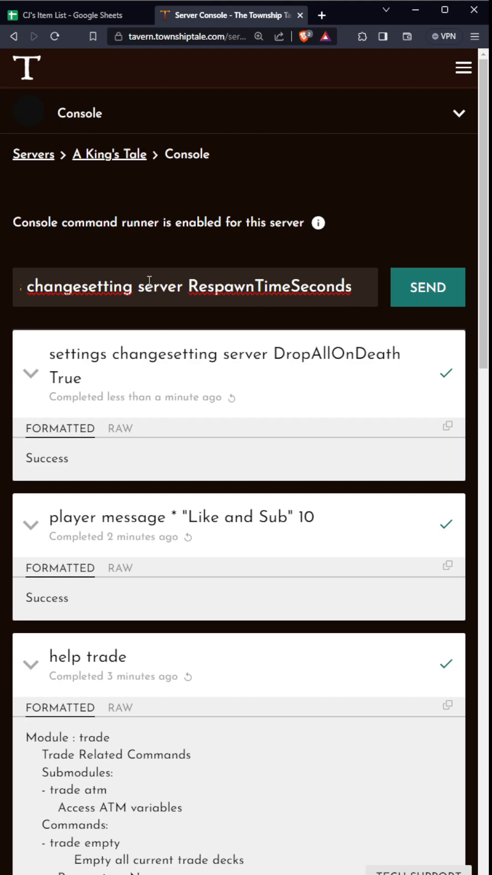
pyautogui.doubleClick(275, 286)
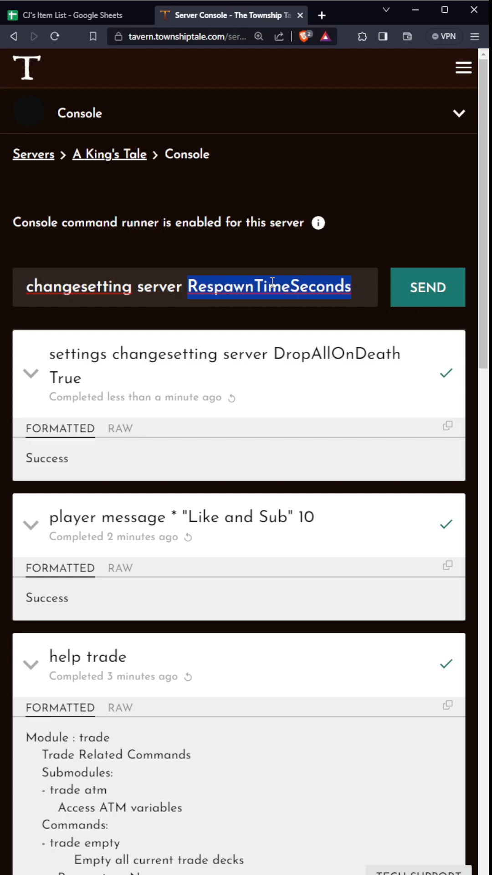
# - Send 'settings changesetting server CommunityStorageMultiplier 0.13' to the server
pyautogui.write('settings changesetting server C')
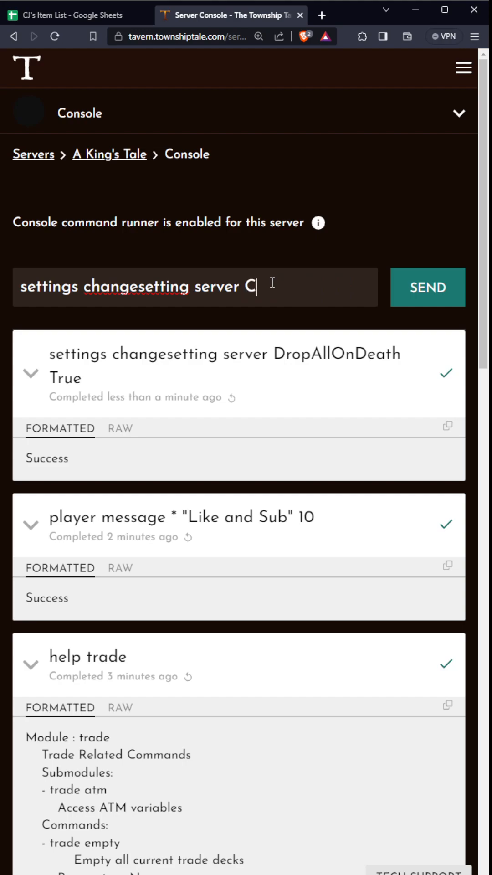
pyautogui.write('ommunity')
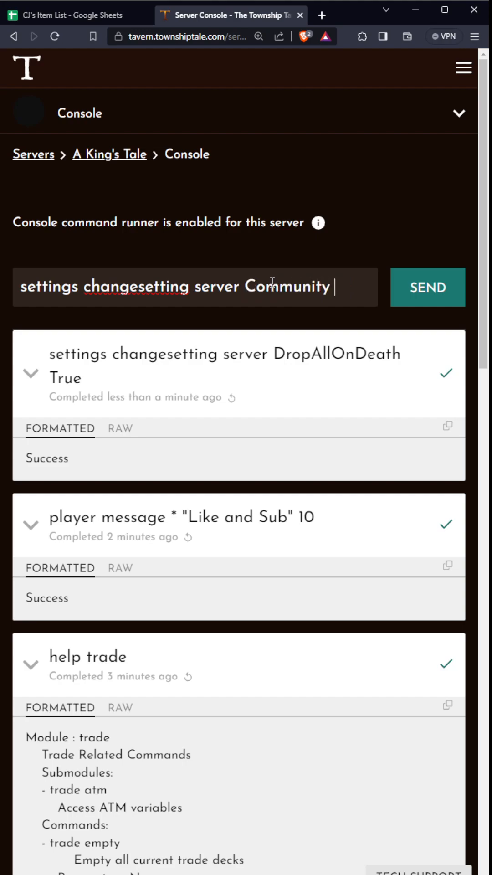
pyautogui.write('StorageMulti')
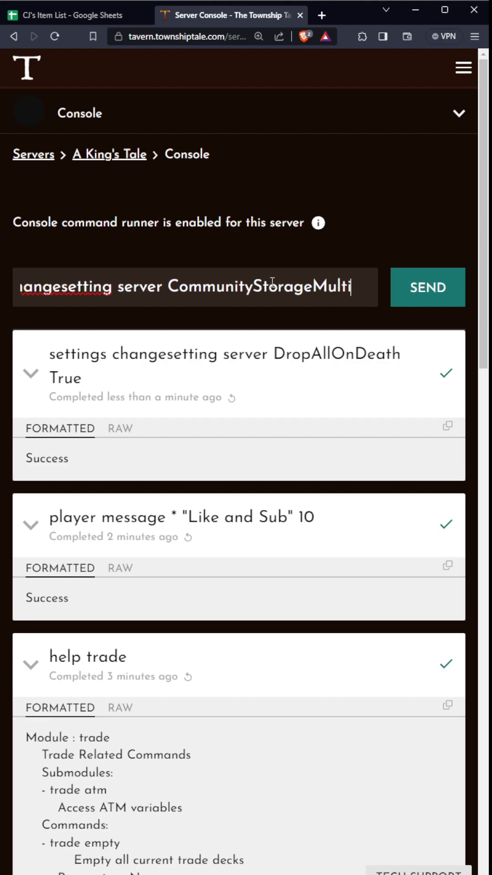
pyautogui.write('plier')
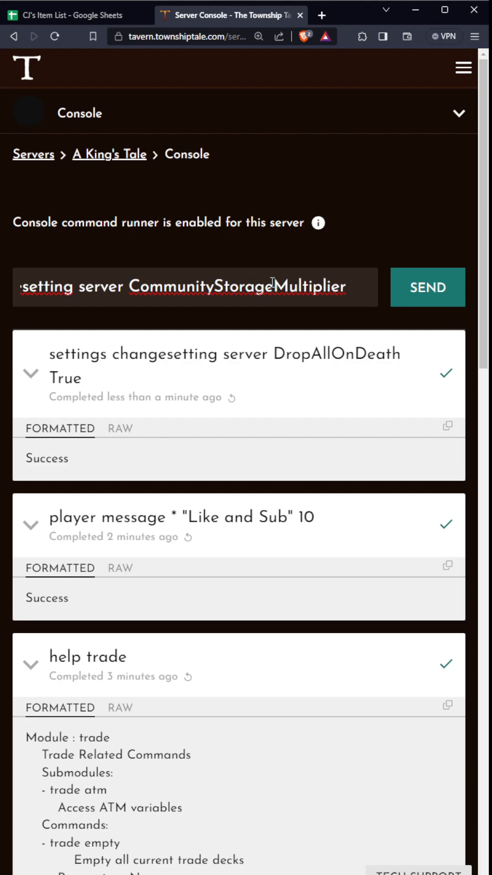
pyautogui.write('0')
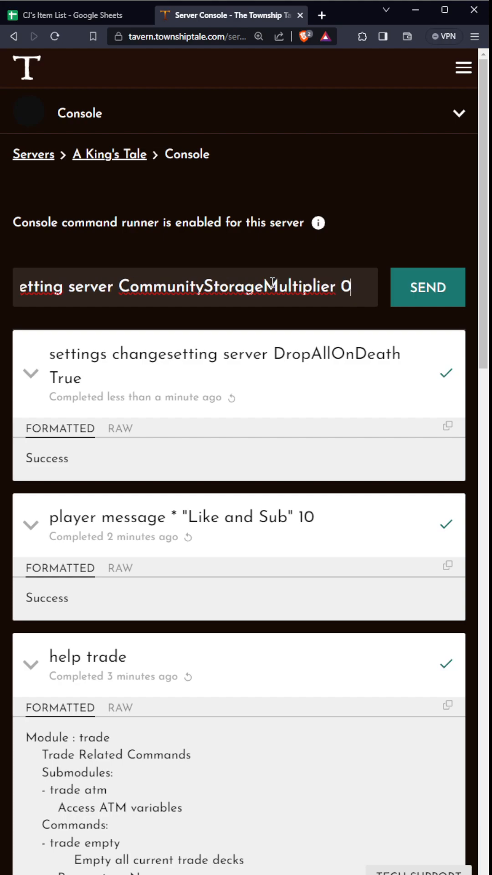
pyautogui.write('.13')
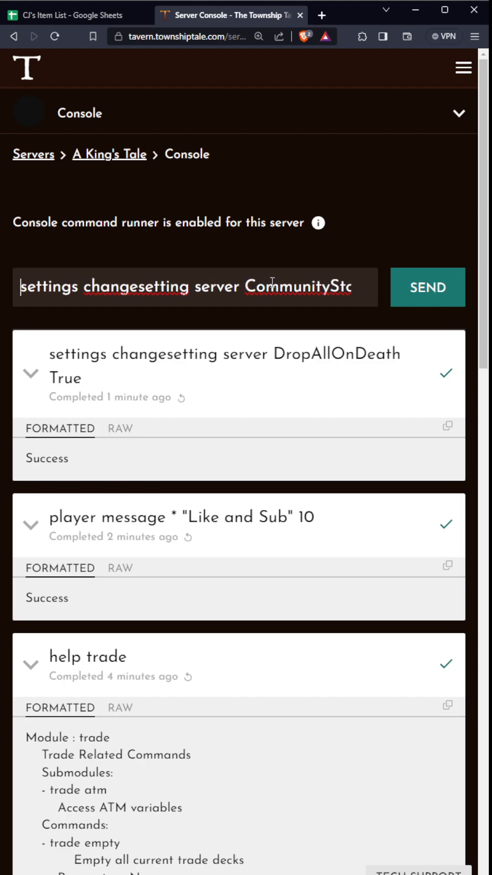
pyautogui.click(428, 287)
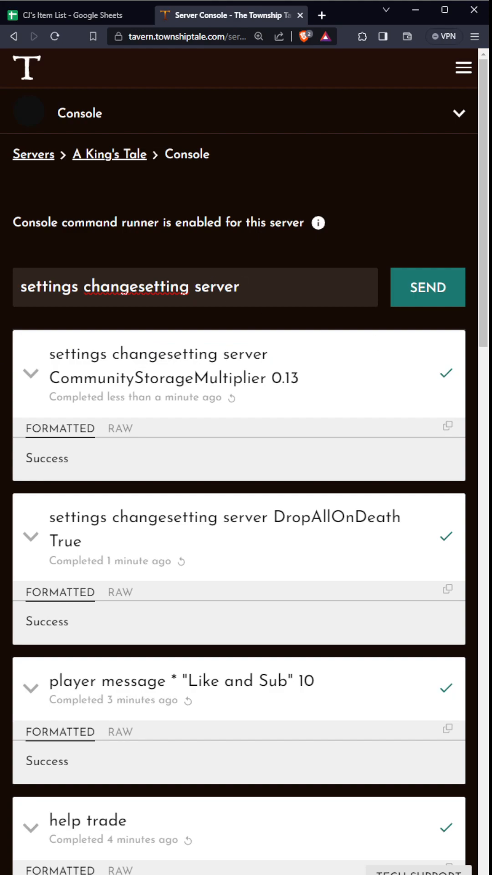
# - Send IsPVPEnabled with misspelled 'Ture', which errors, then retype the changesetting prefix
pyautogui.write('ls')
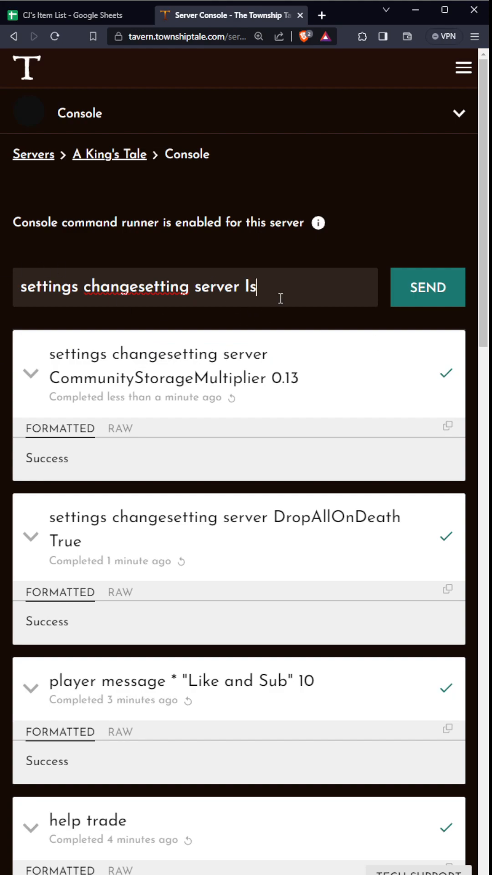
pyautogui.write('PVP')
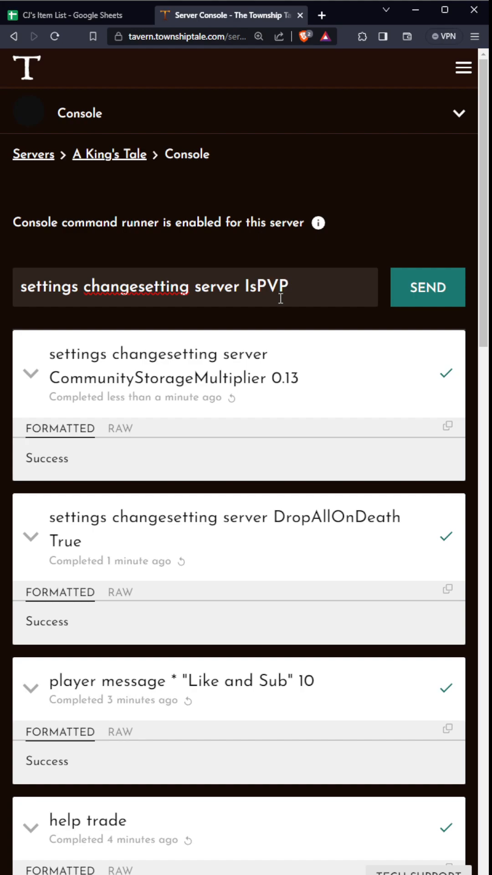
pyautogui.write('Enabled')
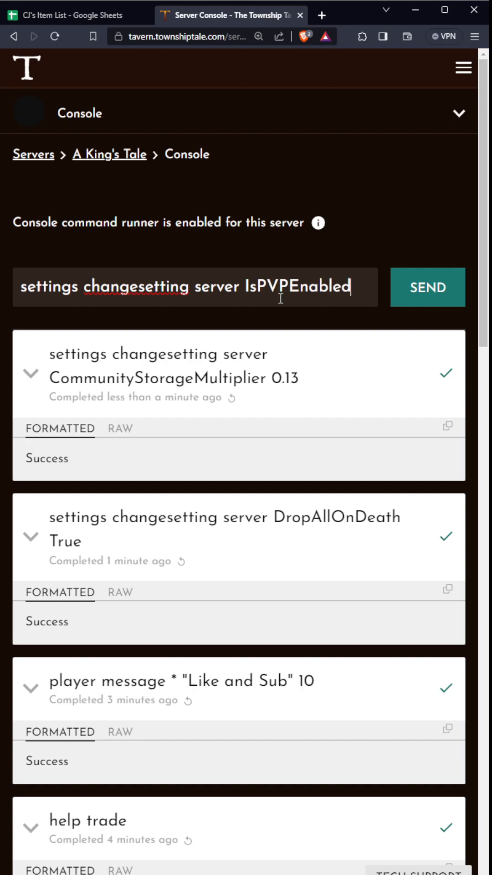
pyautogui.write('Tur')
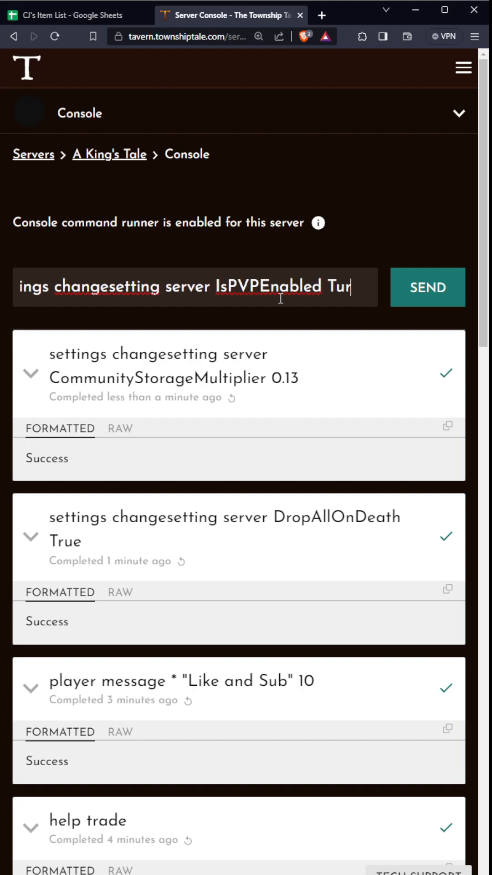
pyautogui.write('e')
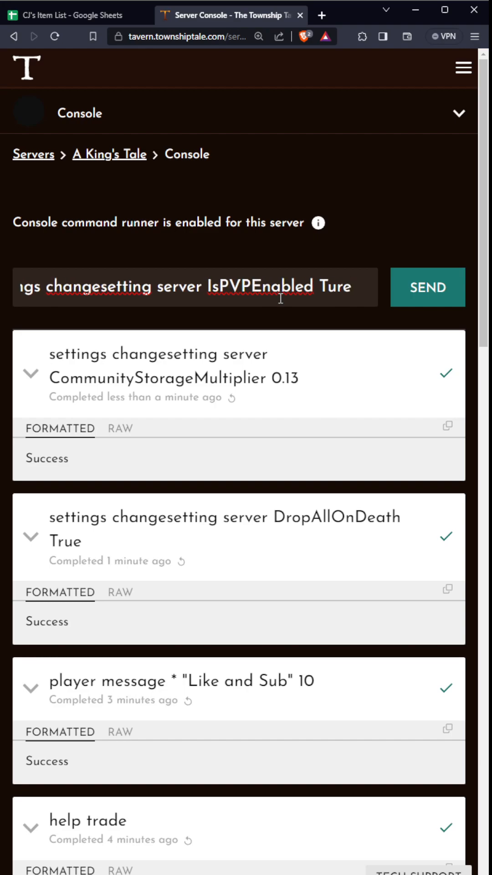
pyautogui.click(428, 286)
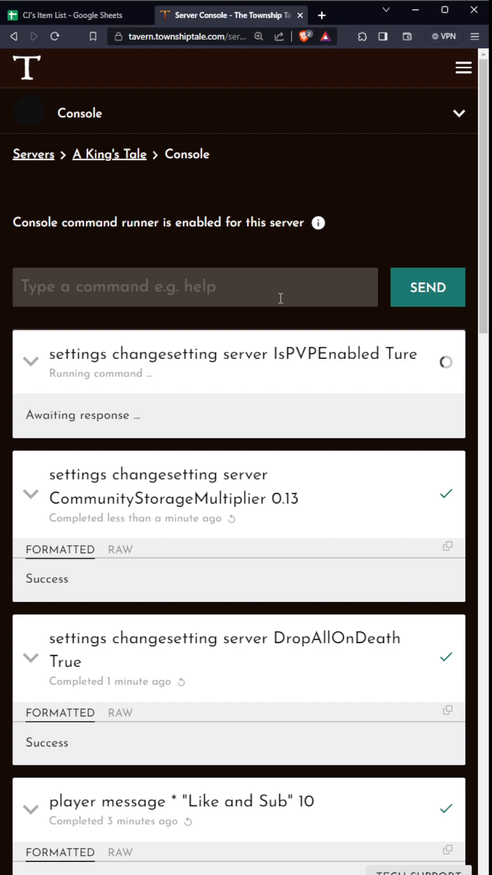
pyautogui.moveTo(233, 291)
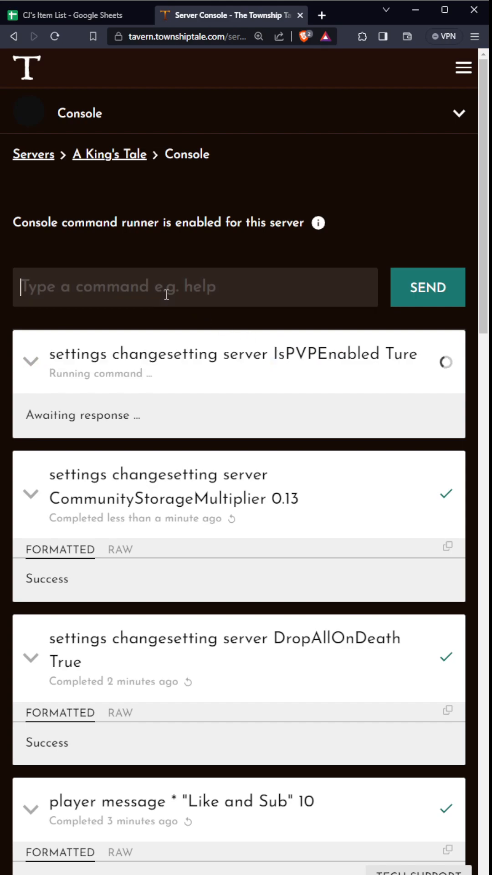
pyautogui.write('settings changesetting server')
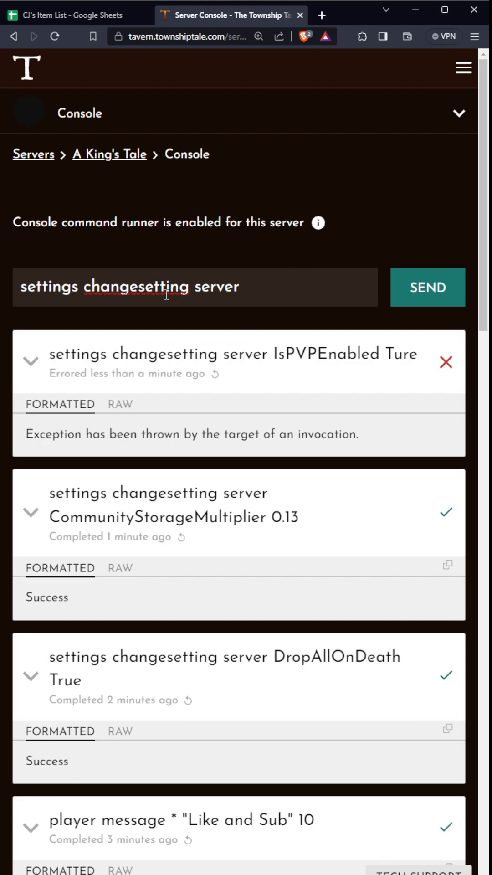
# - Send PVPMultiplier 0.5 and return to the command box for the next command
pyautogui.write('PVP')
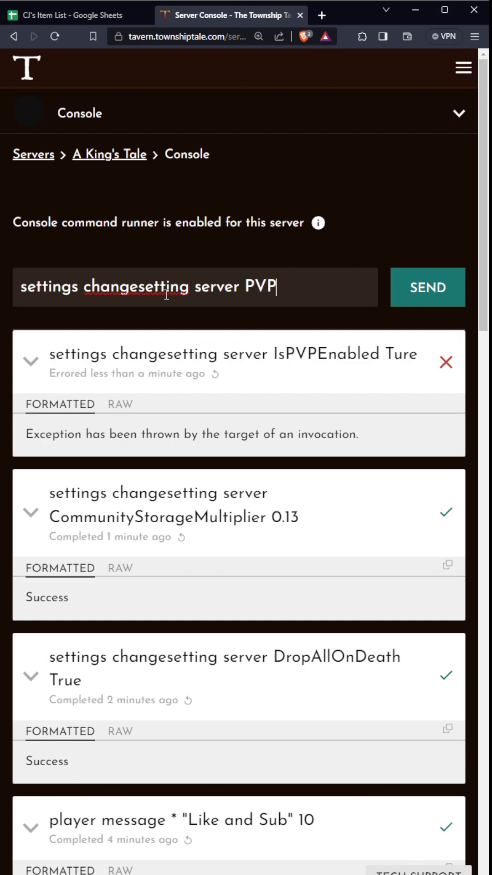
pyautogui.write('Multiplier')
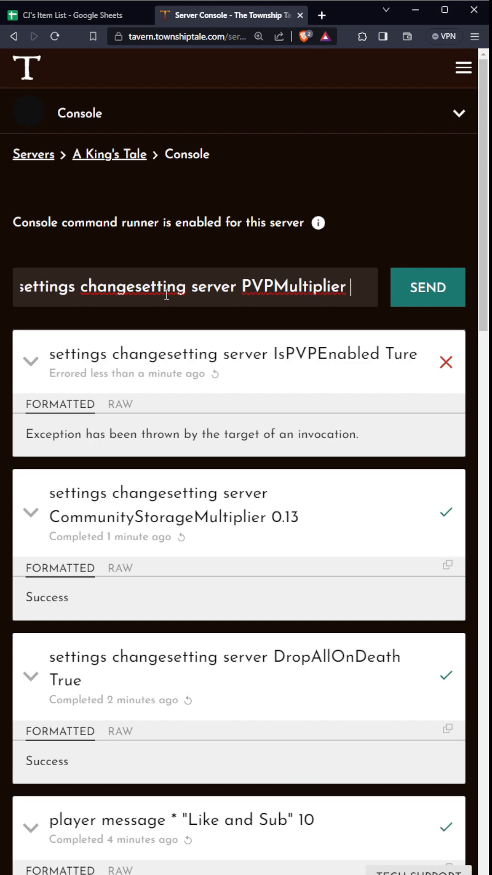
pyautogui.write('0.5')
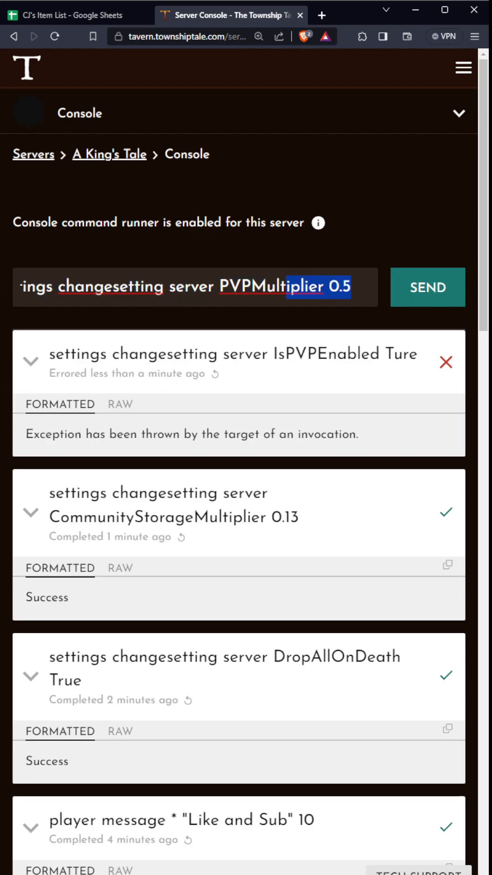
pyautogui.click(427, 286)
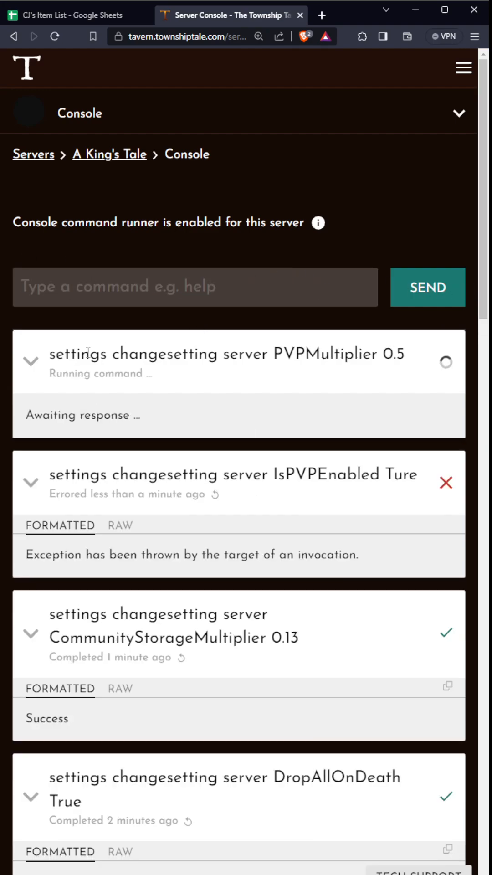
pyautogui.click(195, 287)
pyautogui.write('settings changesetting server')
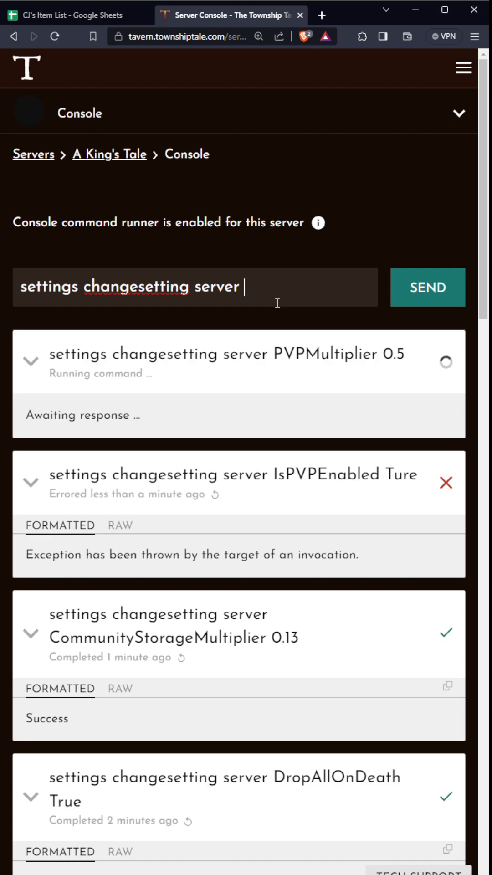
# - Send PVPCrippleMultipler 1, then select the PVPMultiplier name in the history
pyautogui.write('PVPC')
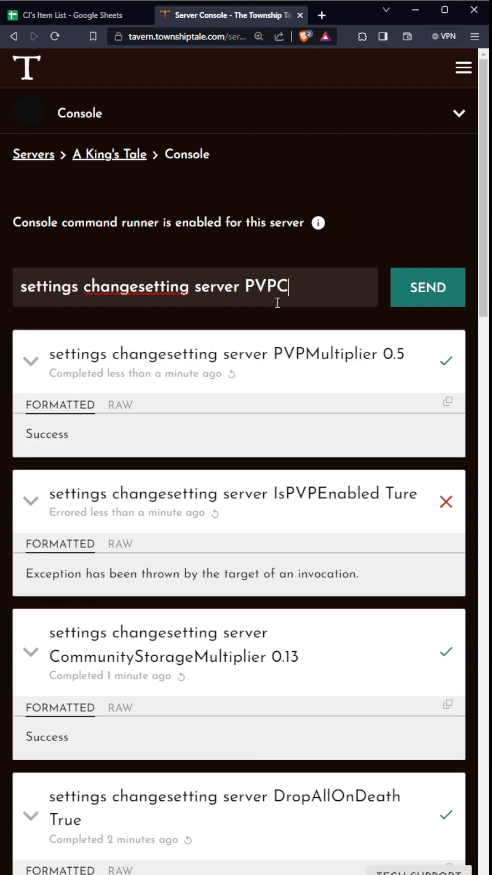
pyautogui.write('rippl')
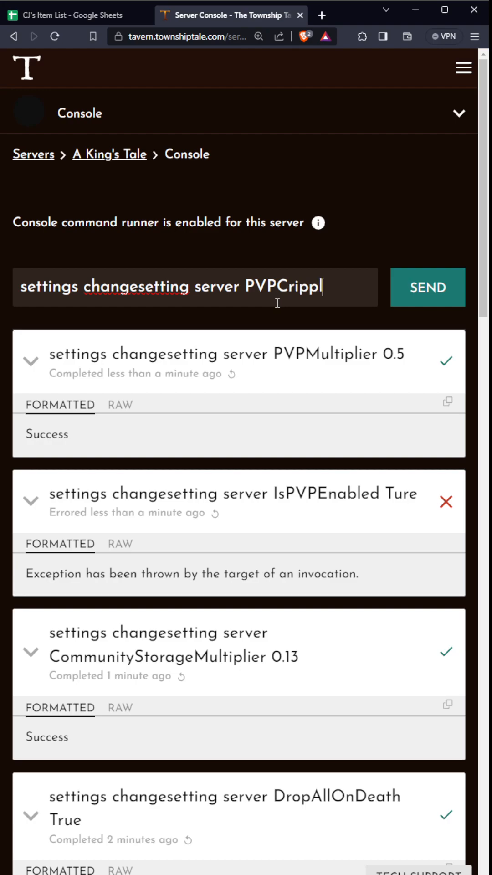
pyautogui.write('eMultipler')
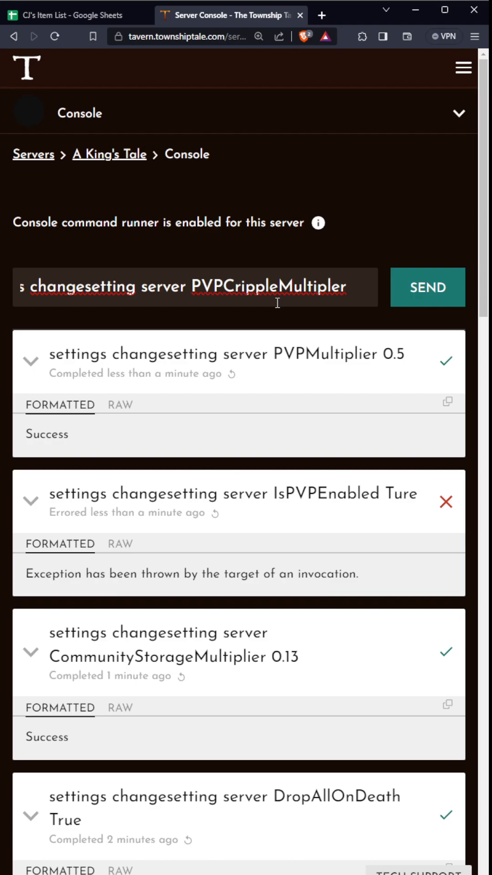
pyautogui.click(427, 287)
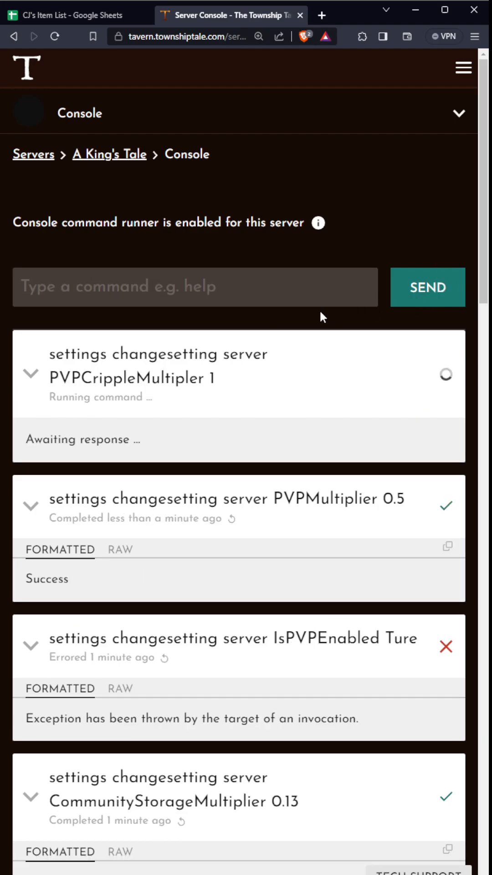
pyautogui.doubleClick(127, 378)
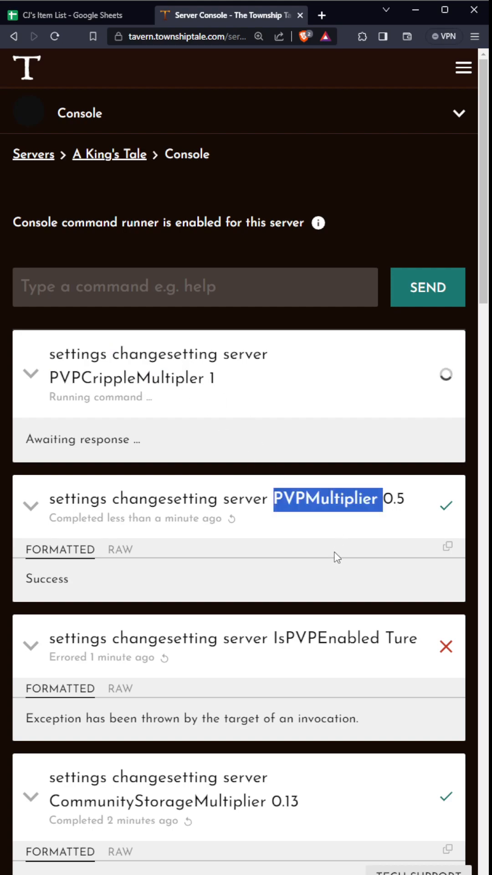
# - Scroll down the console history to review the errored PVPCrippleMultipler 1 result
pyautogui.scroll(-3)
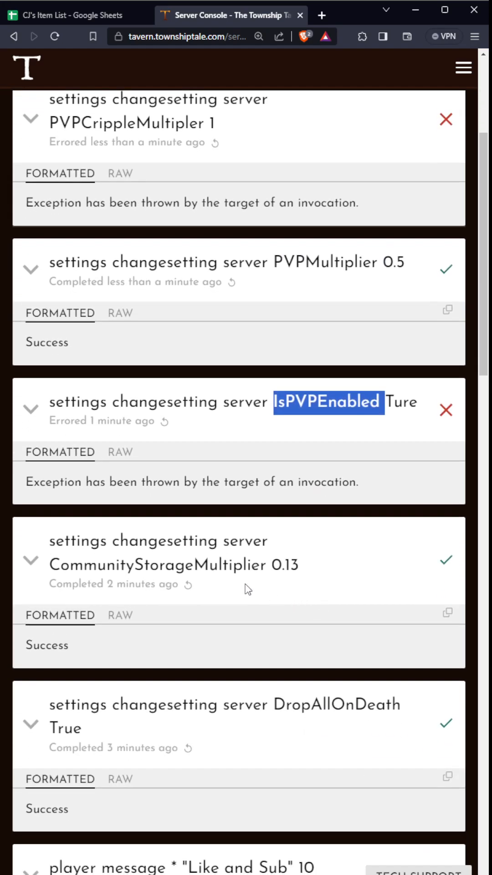
pyautogui.scroll(-3)
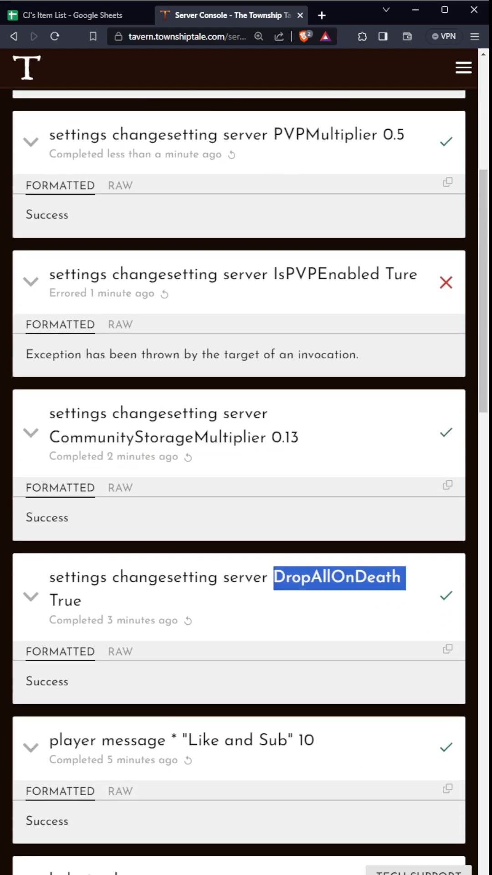
pyautogui.moveTo(388, 636)
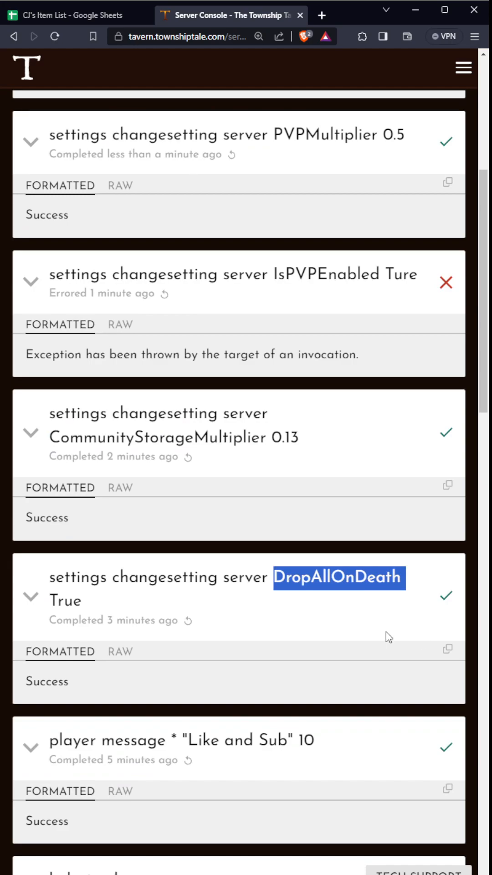